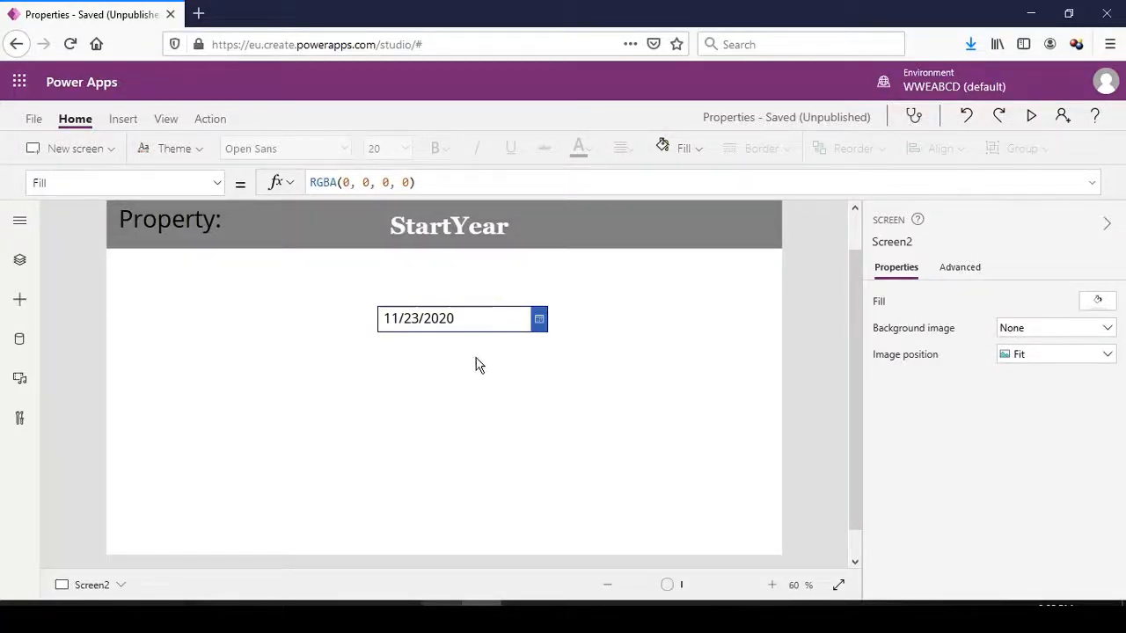
# Set DatePicker2's StartYear property to 2019 in the formula bar.
pyautogui.click(448, 226)
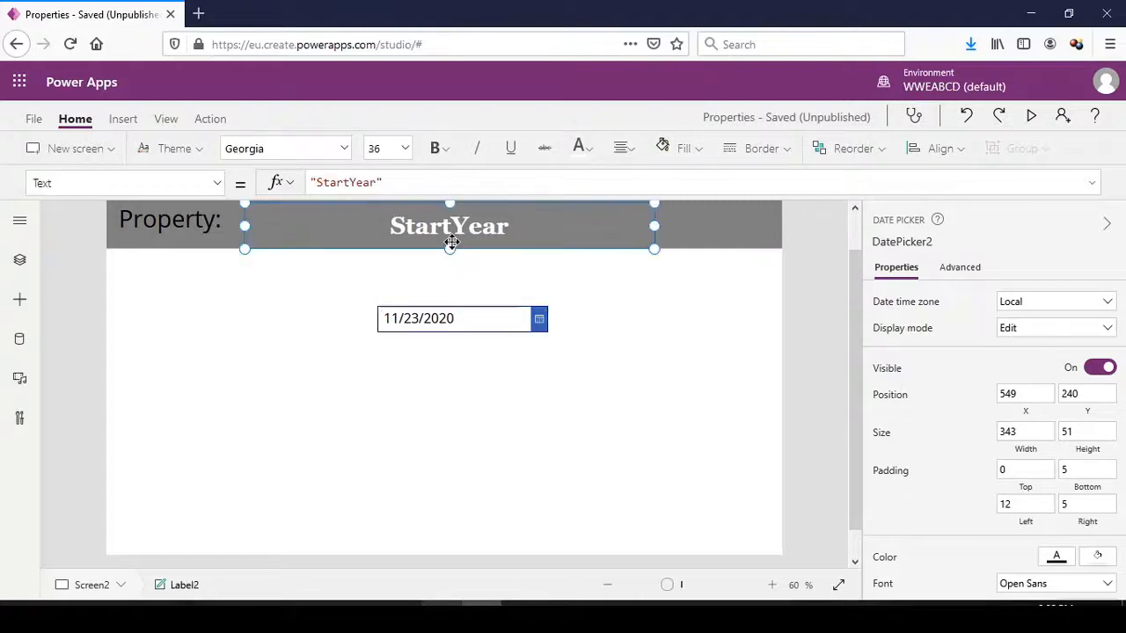
pyautogui.click(449, 226)
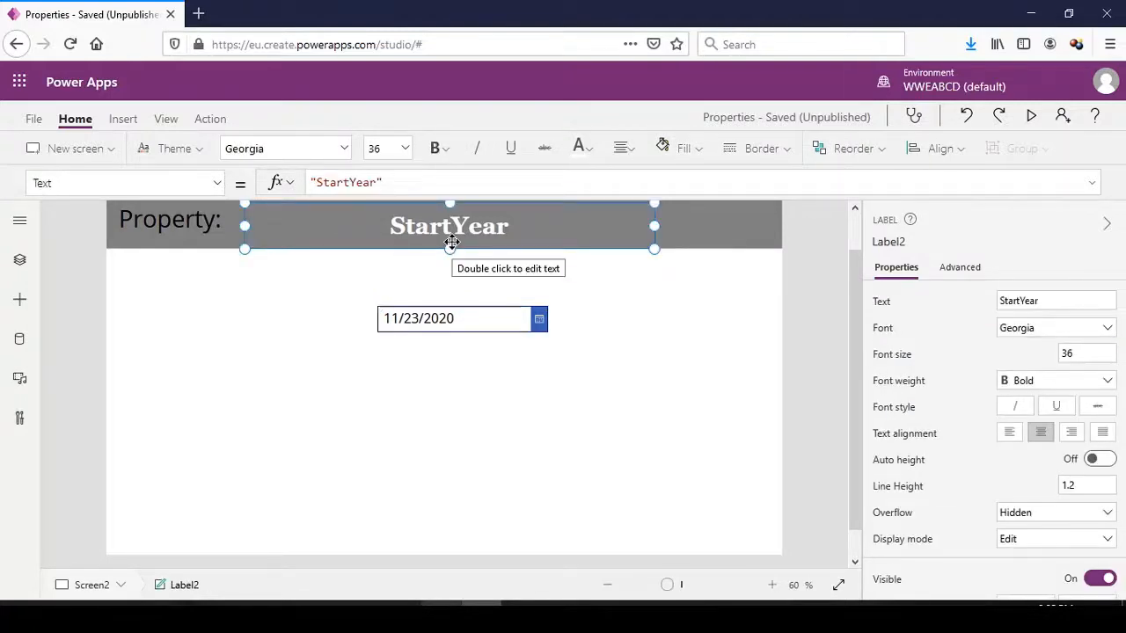
pyautogui.click(453, 319)
pyautogui.write('20')
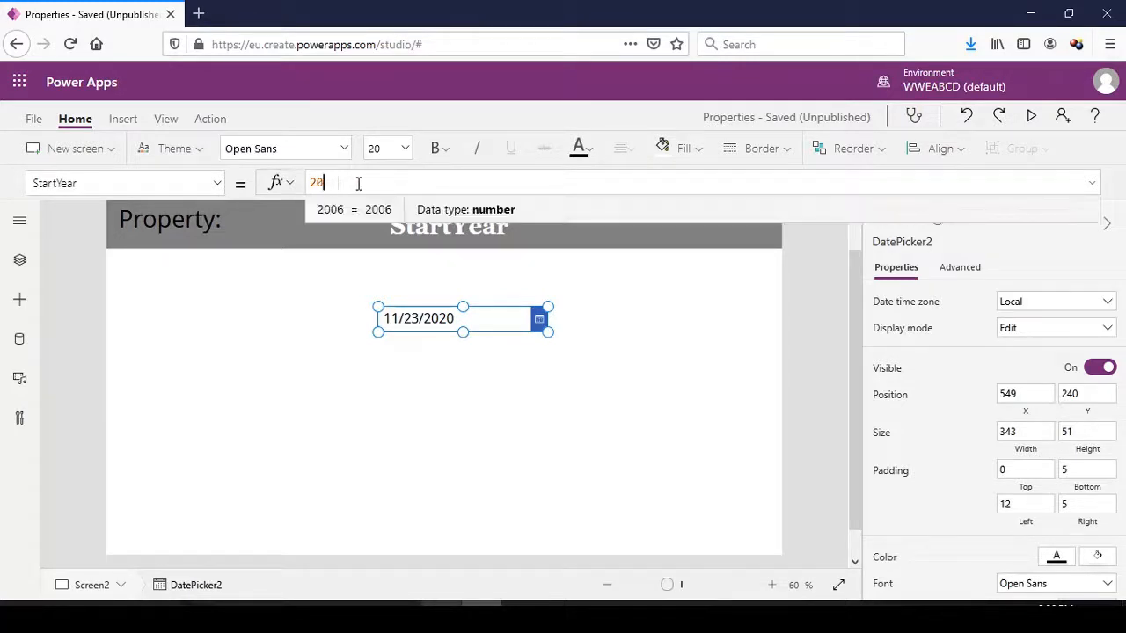
pyautogui.press('Backspace')
pyautogui.write('19')
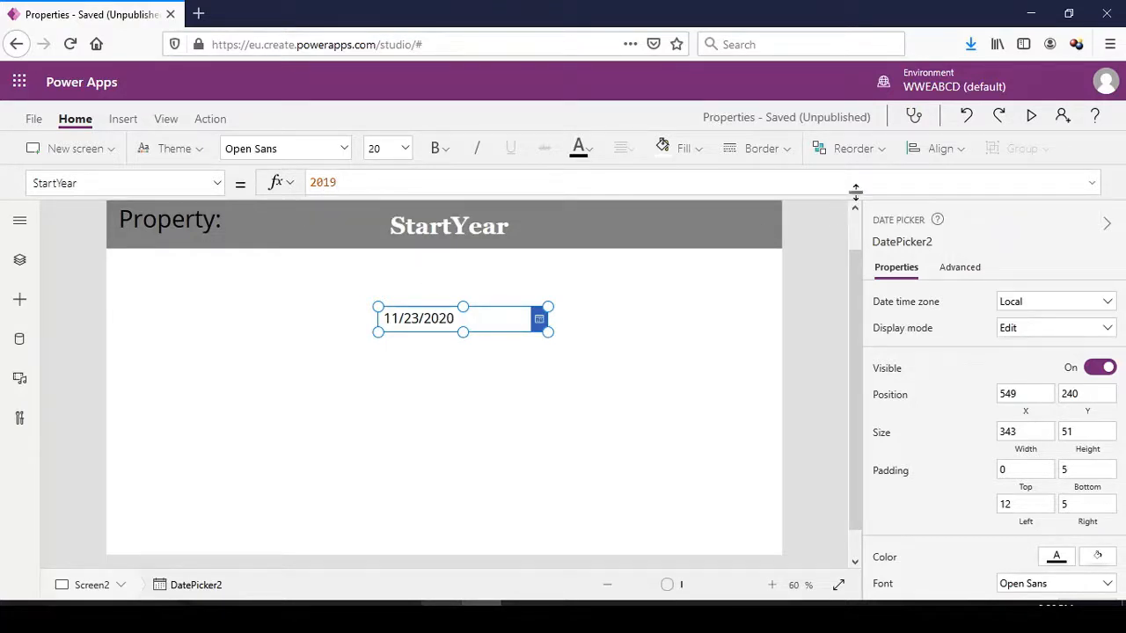
pyautogui.moveTo(1030, 115)
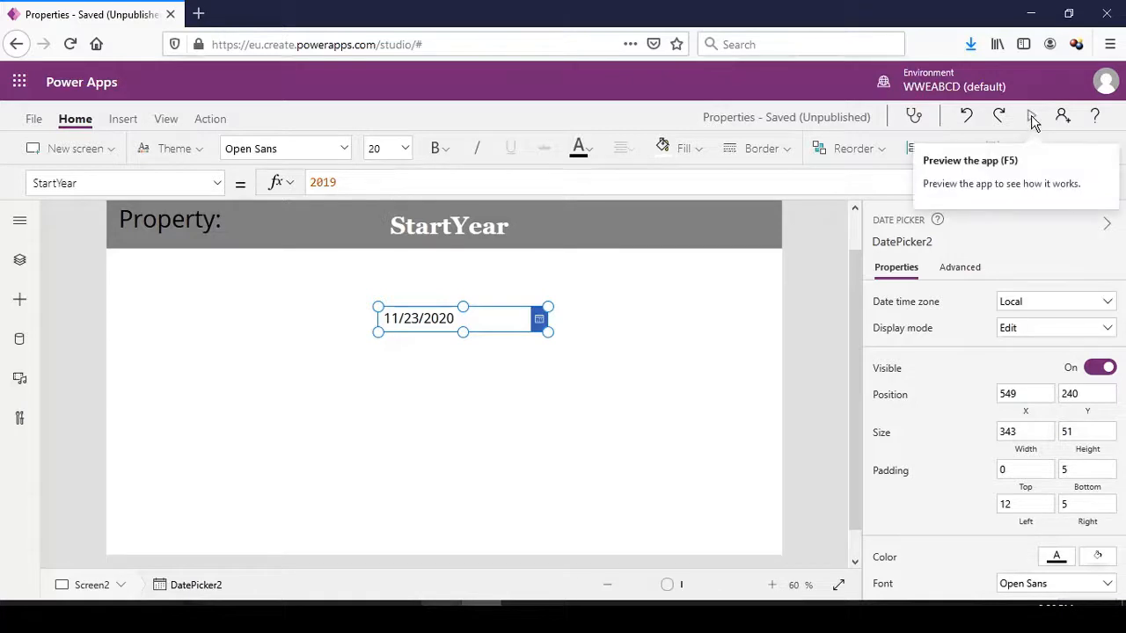
pyautogui.click(1031, 115)
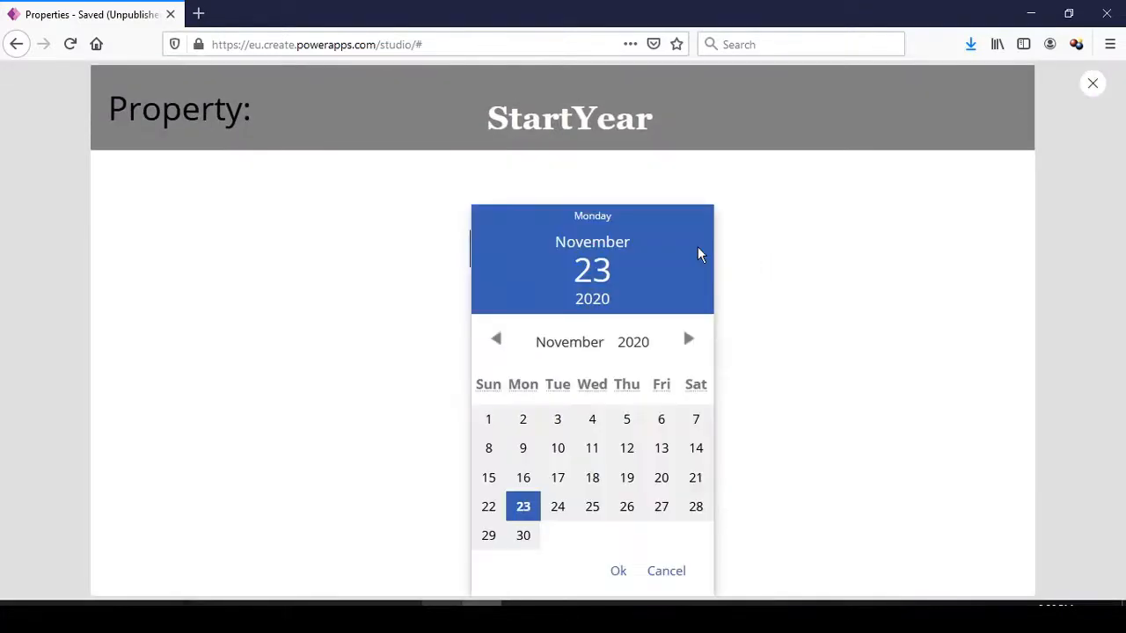
pyautogui.click(634, 342)
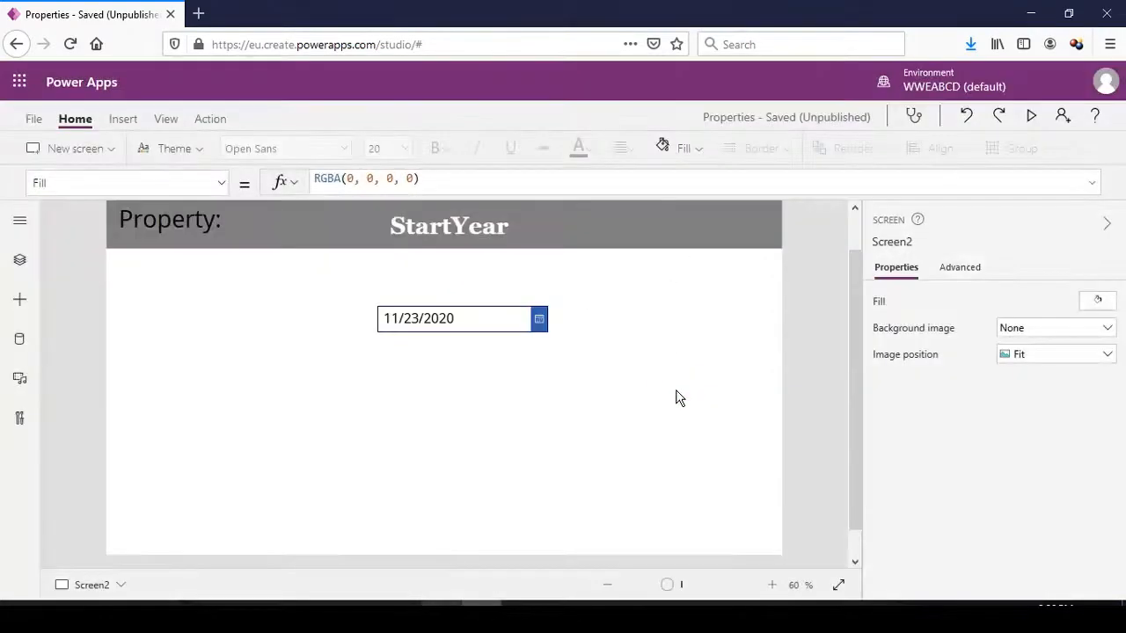
# Select the date picker, then the StartYear title label above it.
pyautogui.click(453, 319)
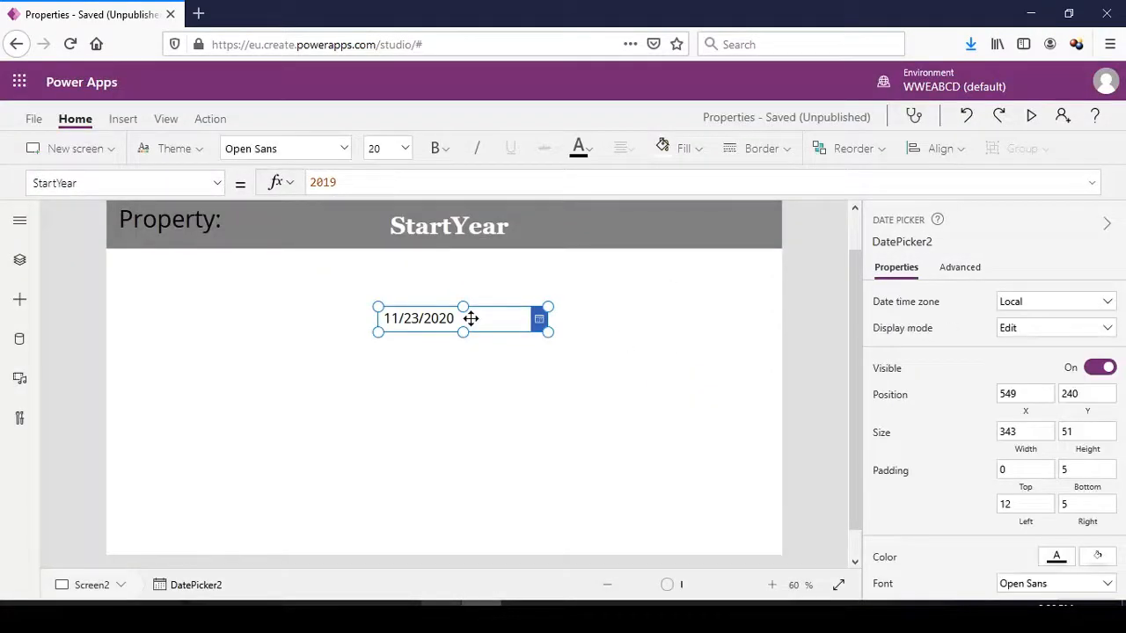
pyautogui.click(448, 225)
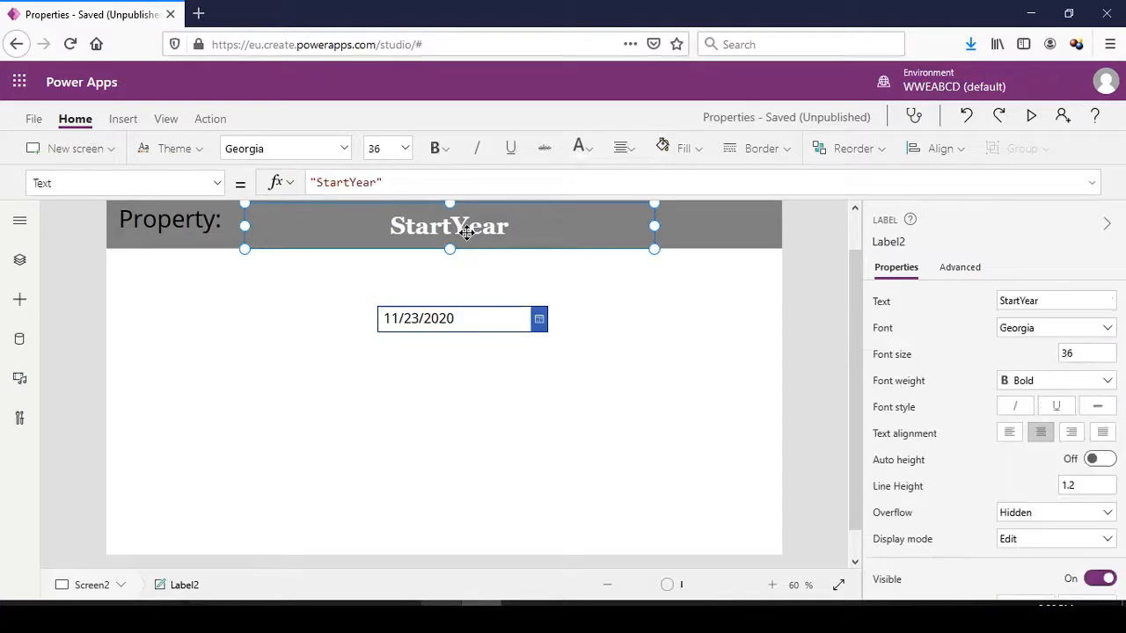
pyautogui.moveTo(479, 324)
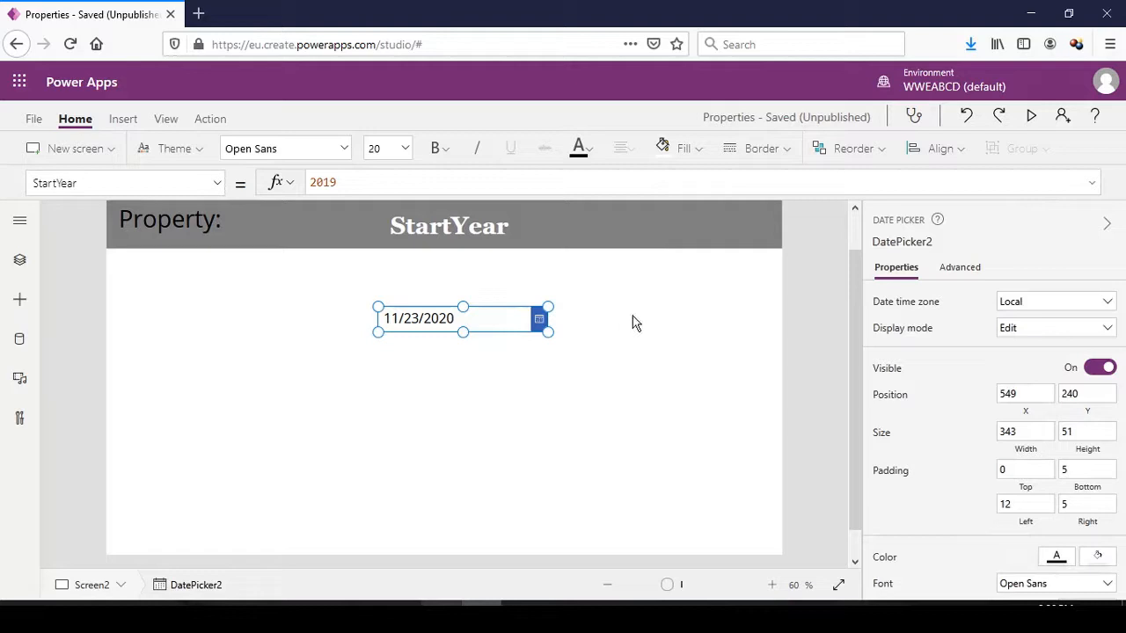
pyautogui.moveTo(499, 315)
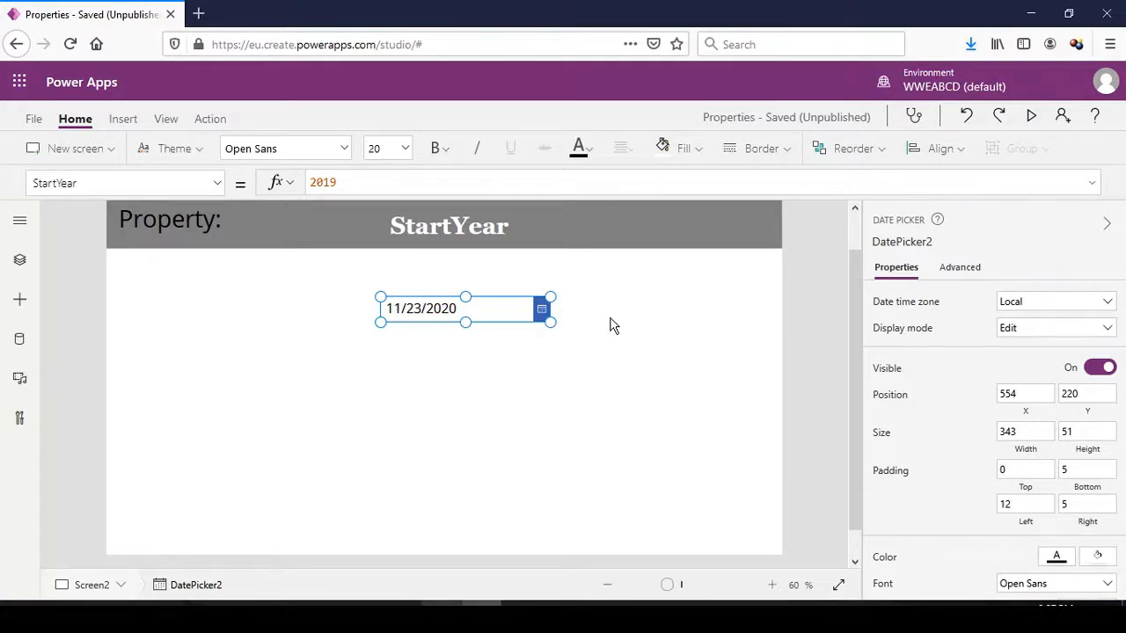
pyautogui.moveTo(751, 358)
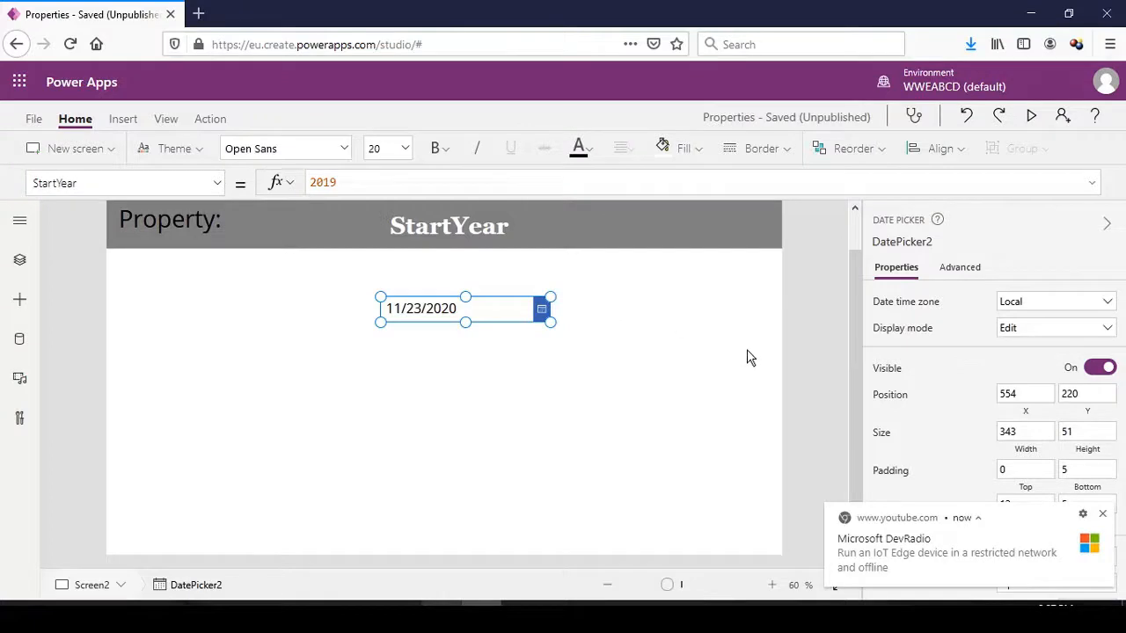
pyautogui.moveTo(562, 315)
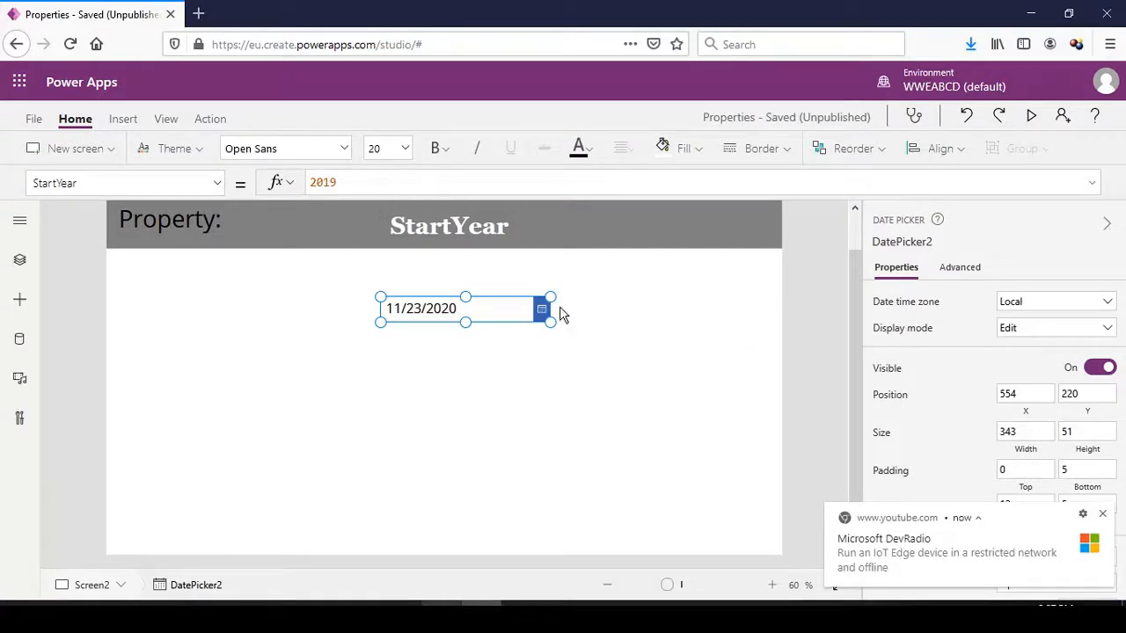